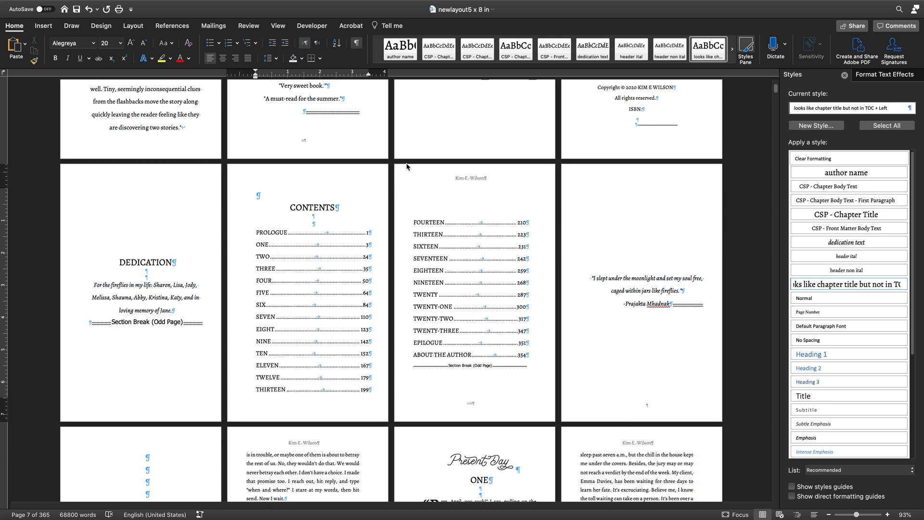
# Step: Open header and footer editing to show each section's header and footer labels
pyautogui.click(257, 195)
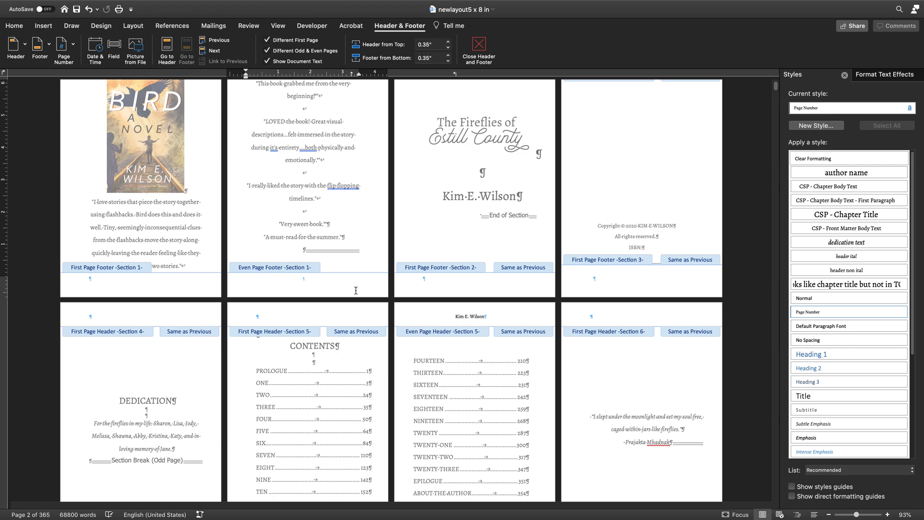
pyautogui.scroll(-3)
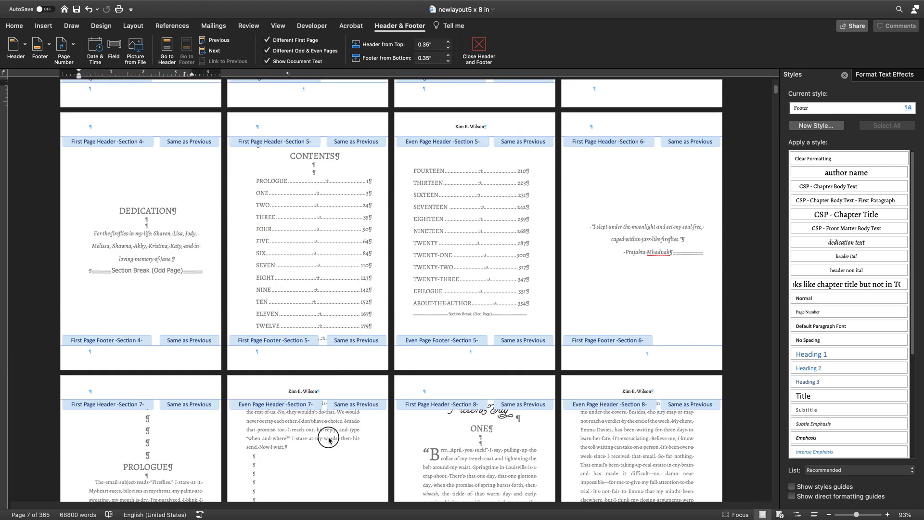
# Step: Close header editing and scroll through the chapter pages with title and author running heads
pyautogui.click(479, 49)
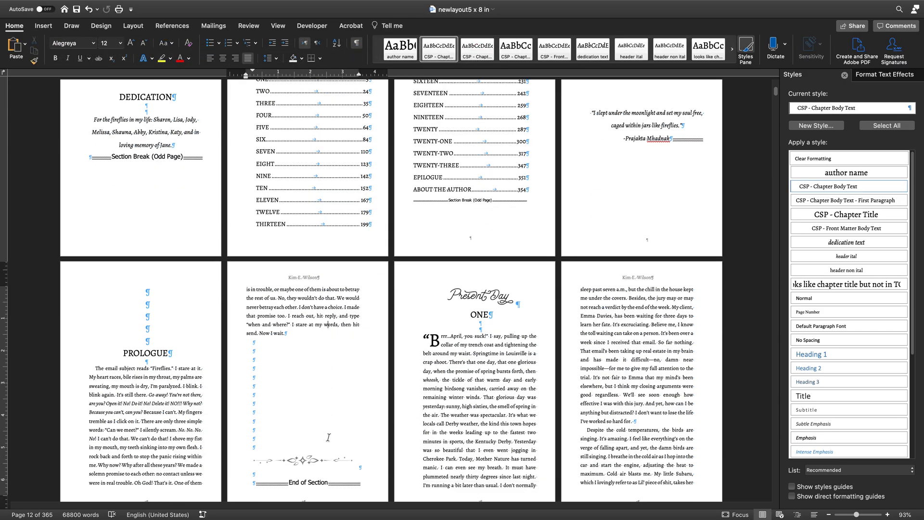
pyautogui.scroll(-3)
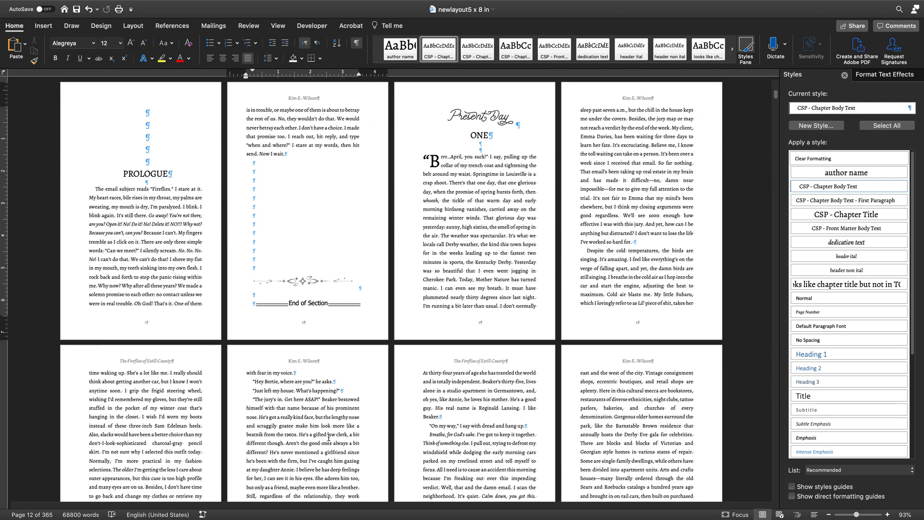
pyautogui.scroll(-3)
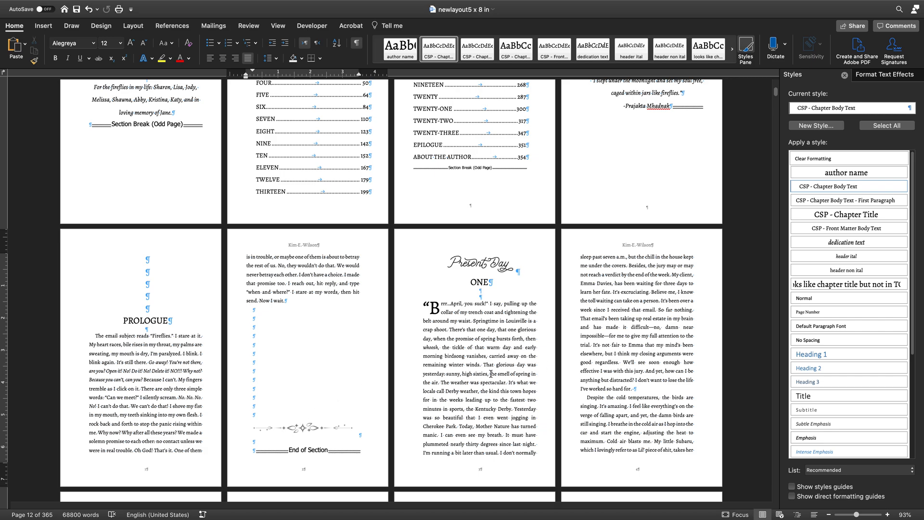
pyautogui.scroll(-3)
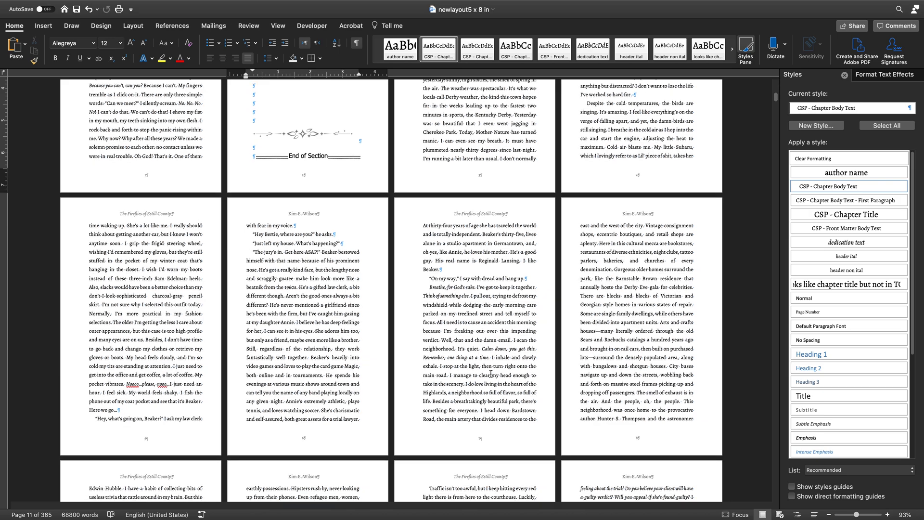
pyautogui.scroll(-3)
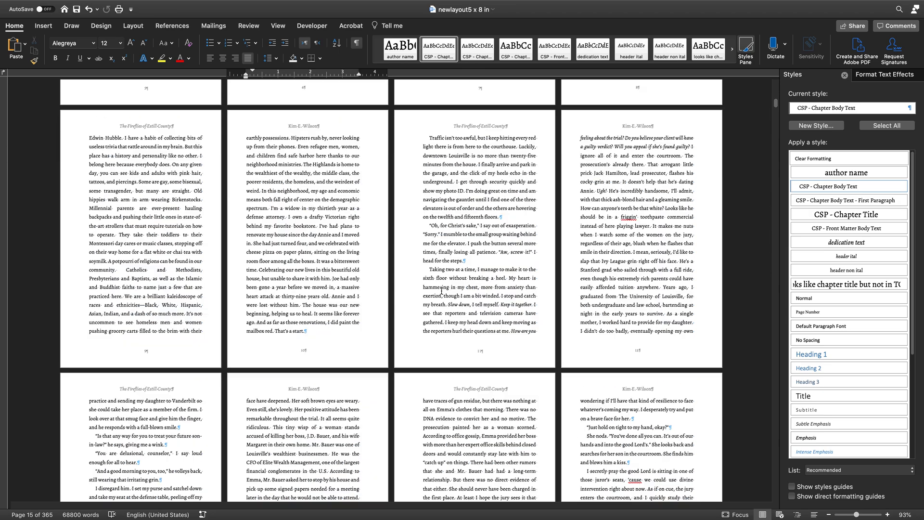
pyautogui.scroll(-3)
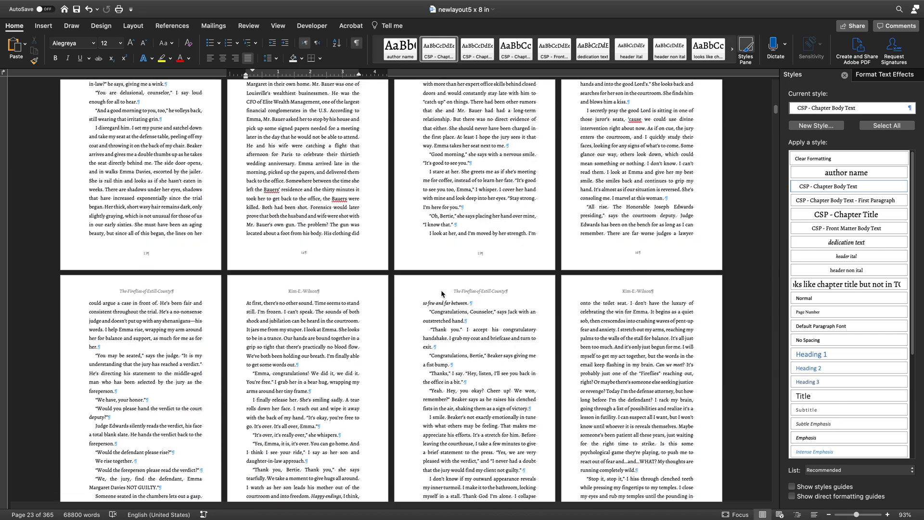
pyautogui.scroll(-3)
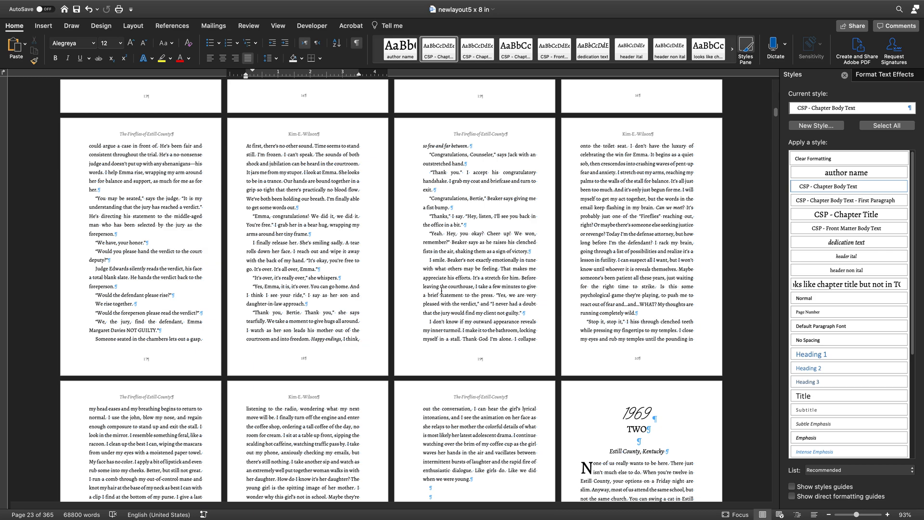
pyautogui.scroll(-3)
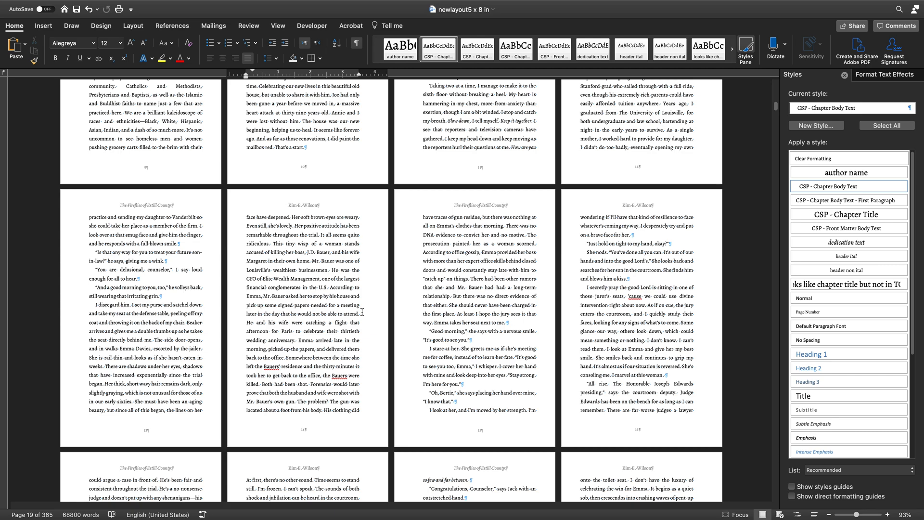
pyautogui.moveTo(468, 295)
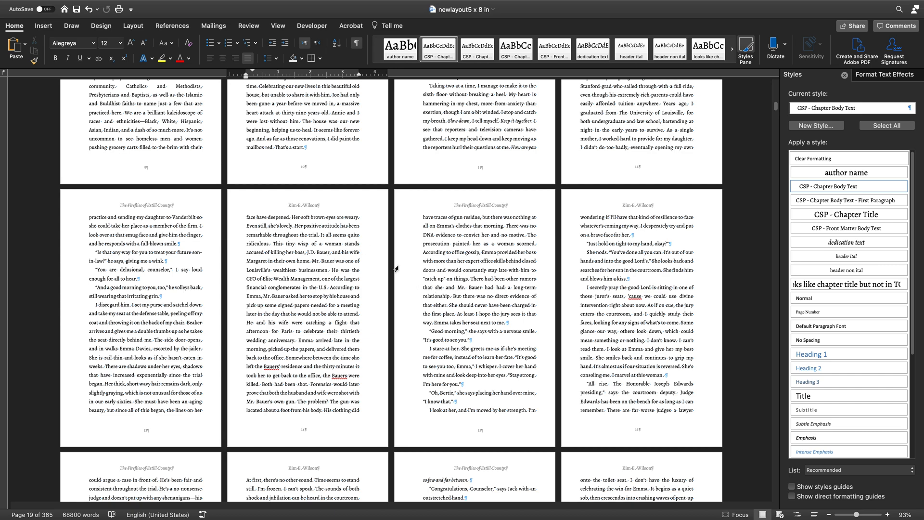
pyautogui.moveTo(480, 221)
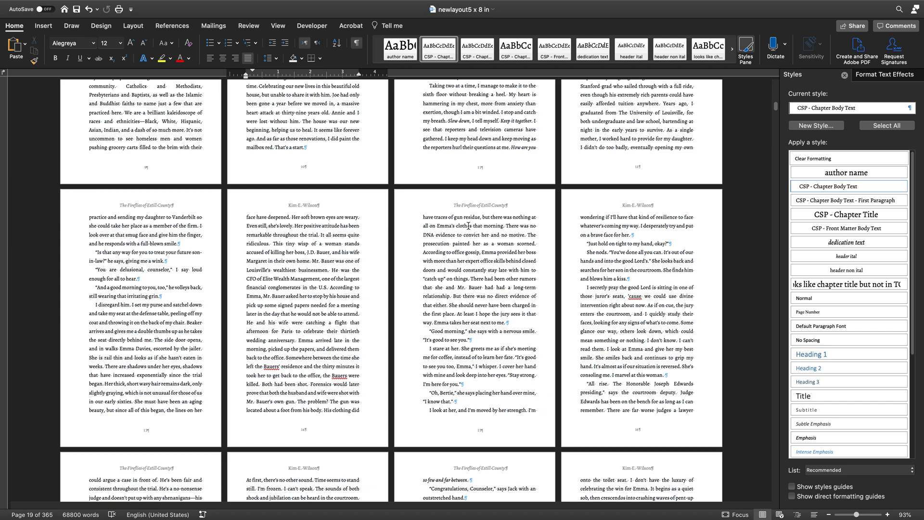
pyautogui.moveTo(419, 215)
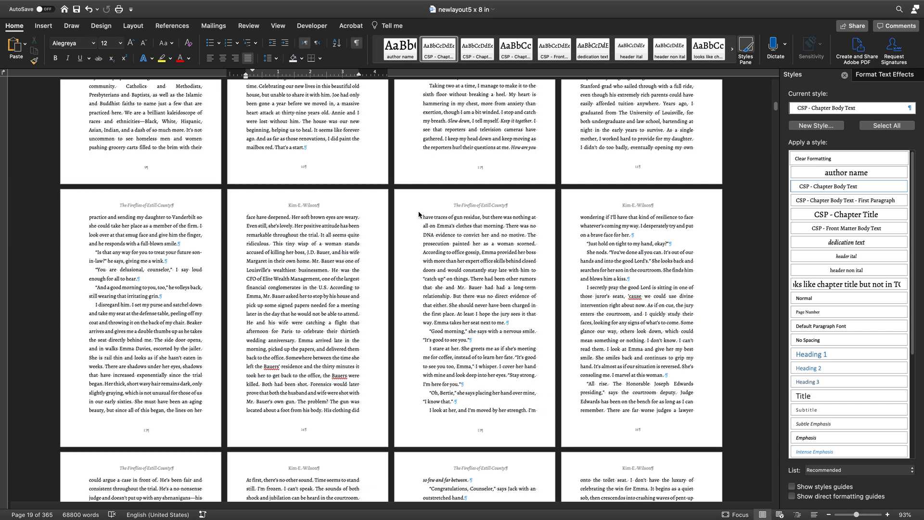
pyautogui.moveTo(364, 207)
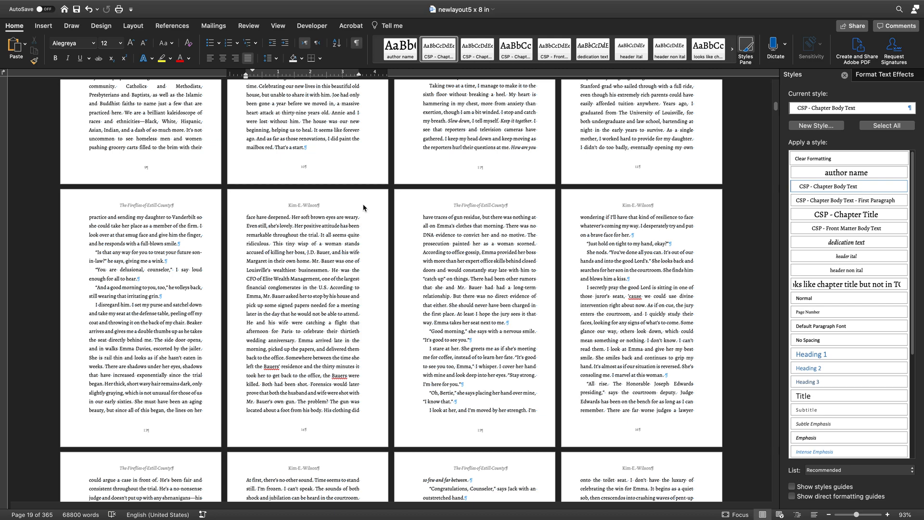
pyautogui.moveTo(377, 200)
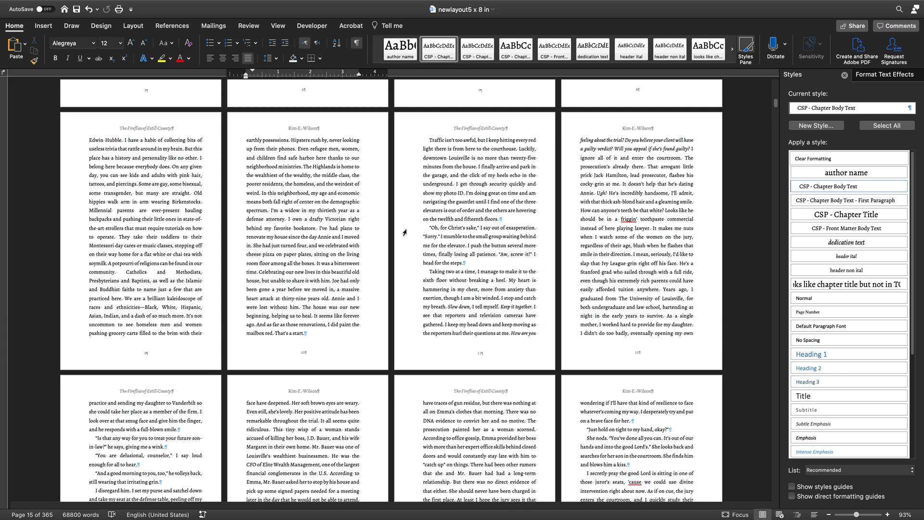
pyautogui.moveTo(415, 213)
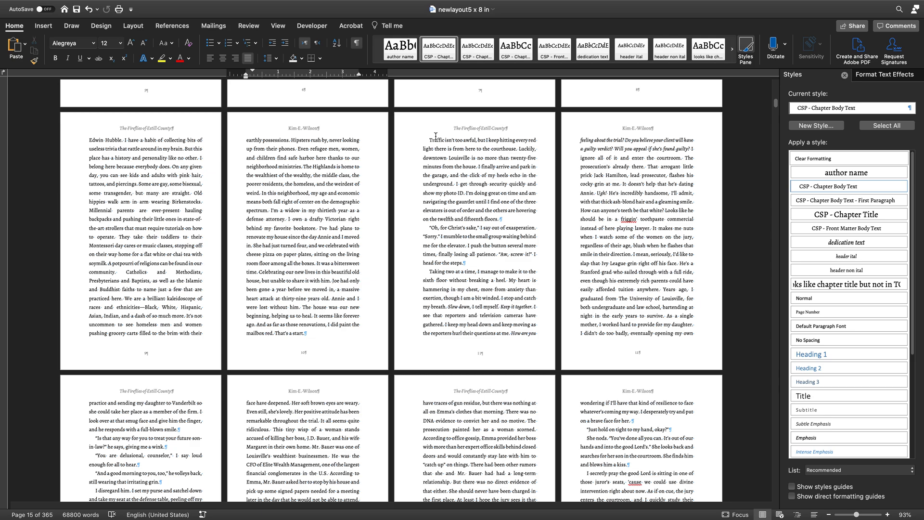
pyautogui.moveTo(396, 142)
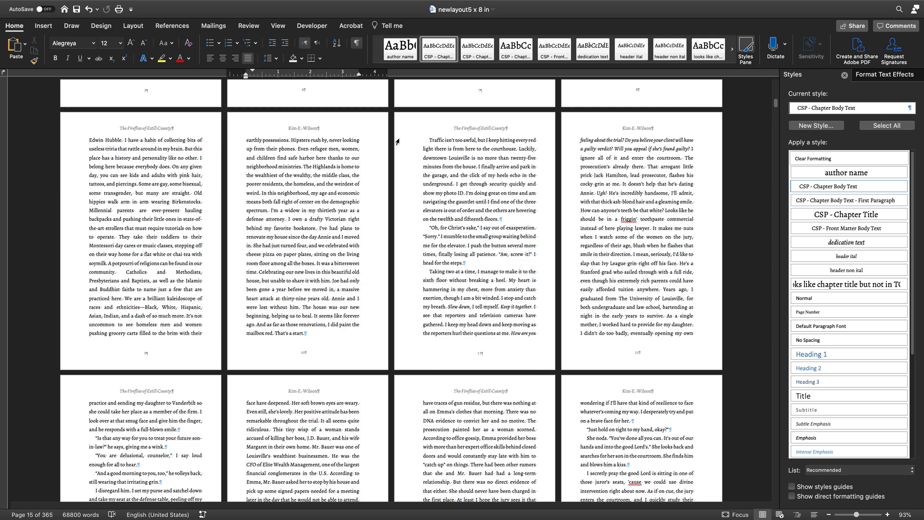
pyautogui.moveTo(342, 210)
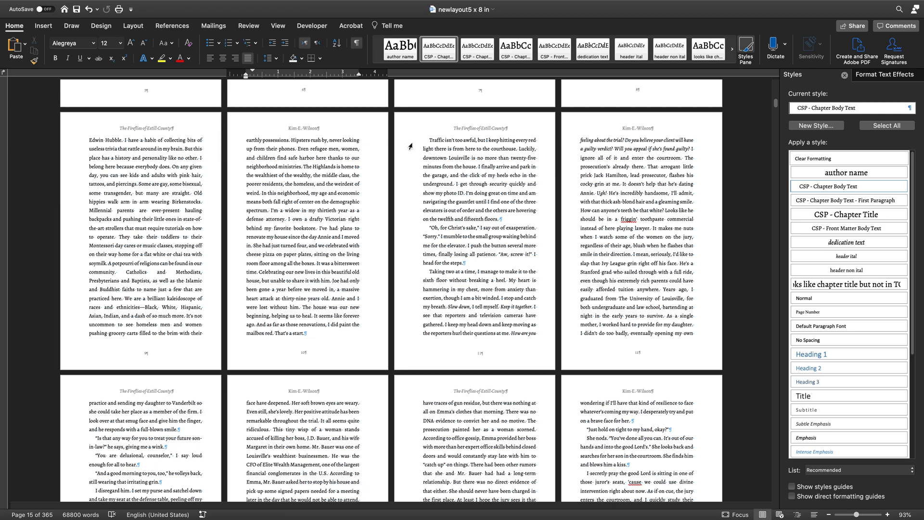
pyautogui.moveTo(411, 147)
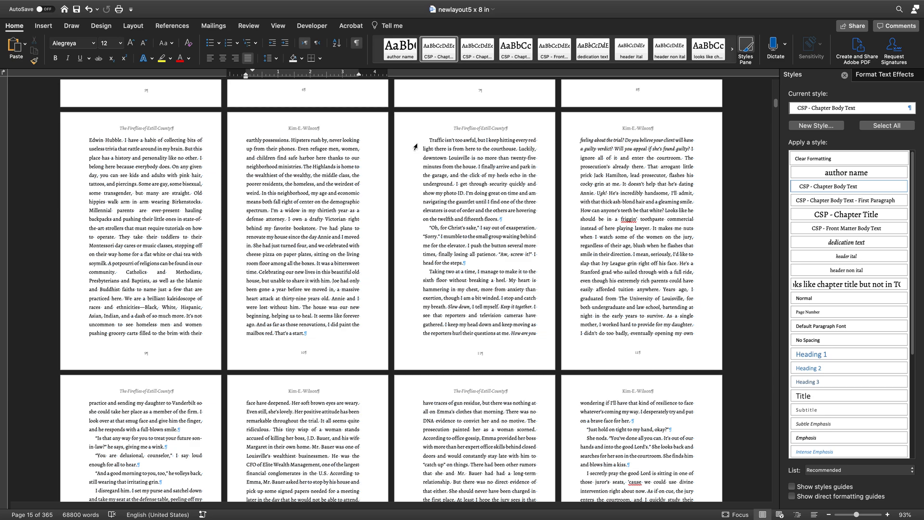
pyautogui.moveTo(415, 144)
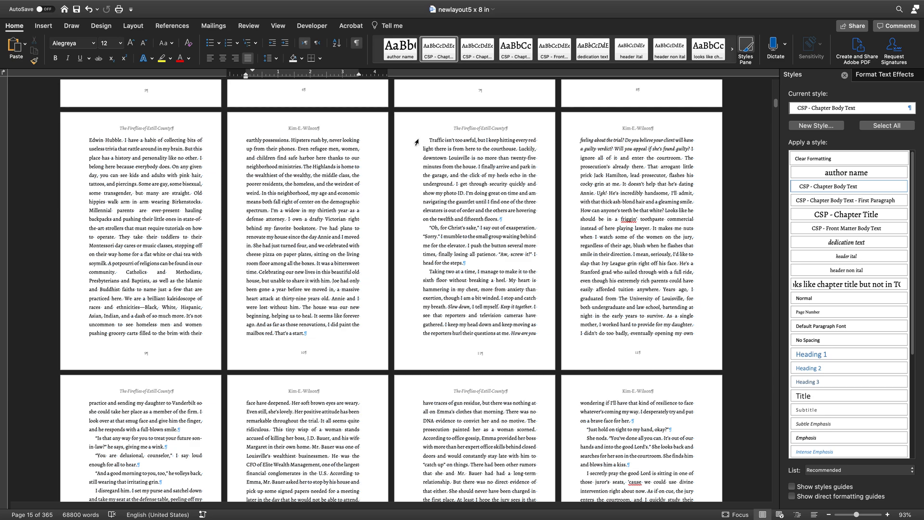
pyautogui.moveTo(362, 149)
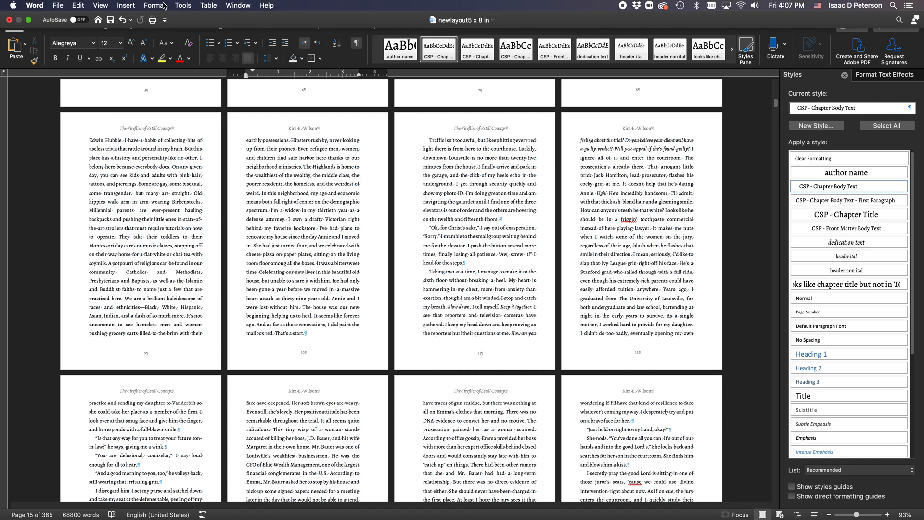
pyautogui.click(154, 5)
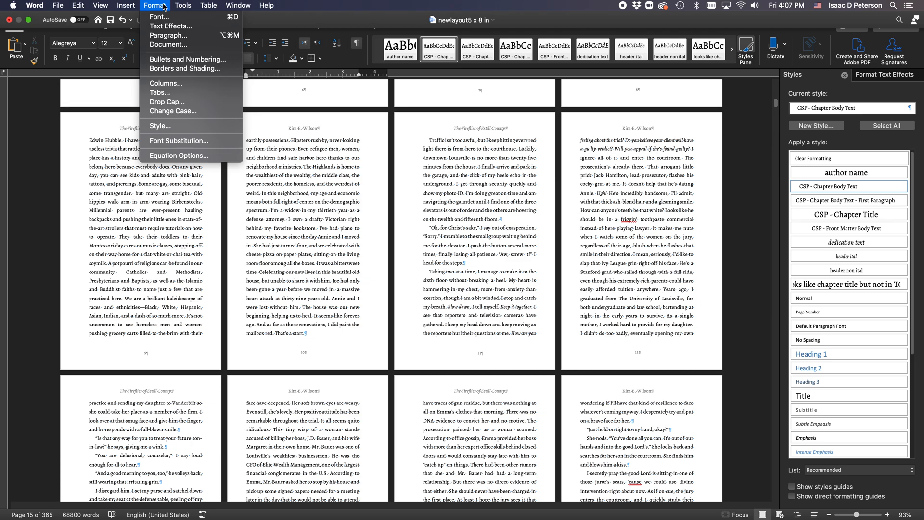
pyautogui.moveTo(171, 26)
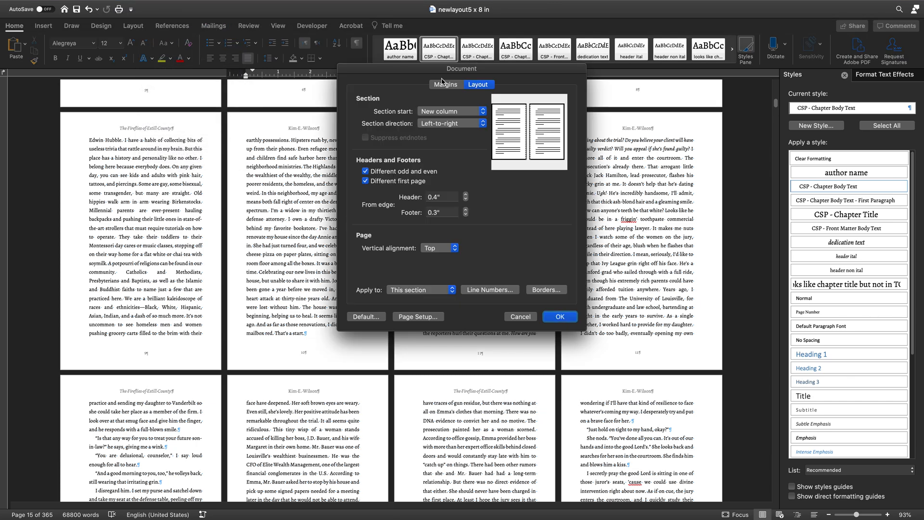
pyautogui.moveTo(444, 282)
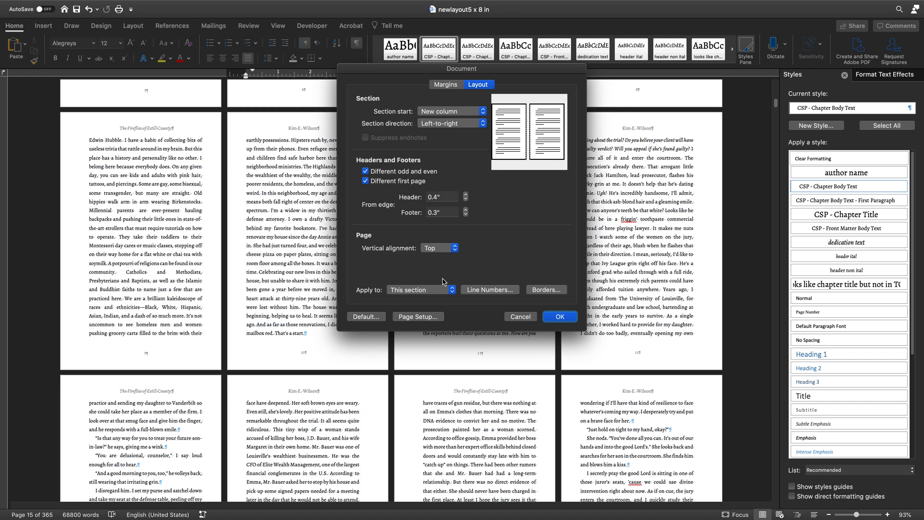
pyautogui.moveTo(409, 282)
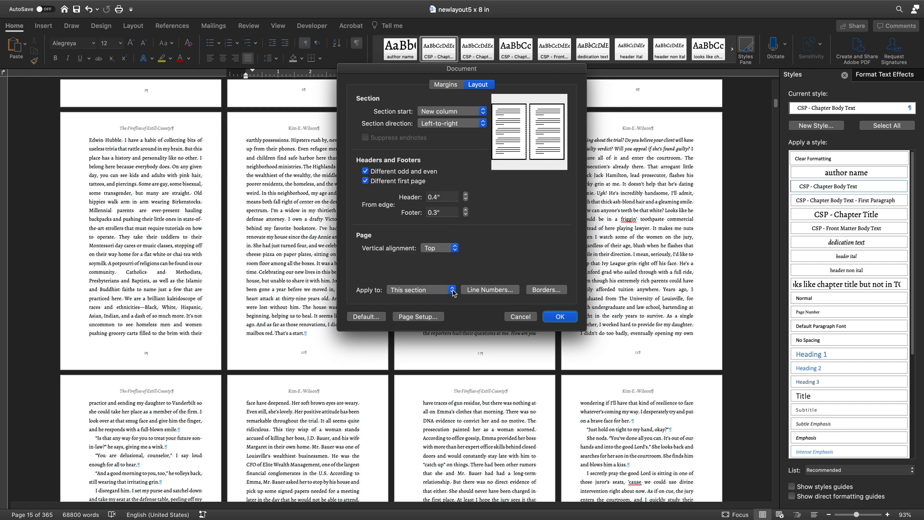
# Step: Set the Format > Document layout settings to apply to the whole document
pyautogui.click(452, 289)
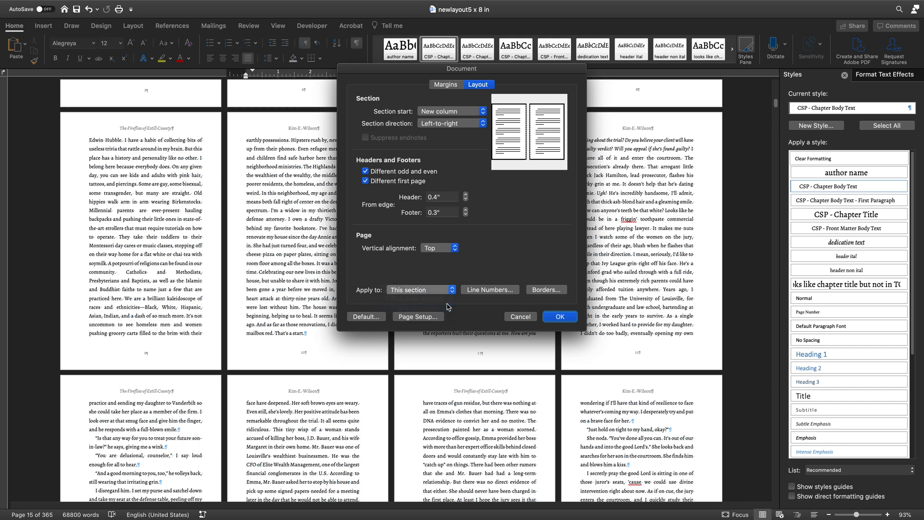
pyautogui.click(419, 289)
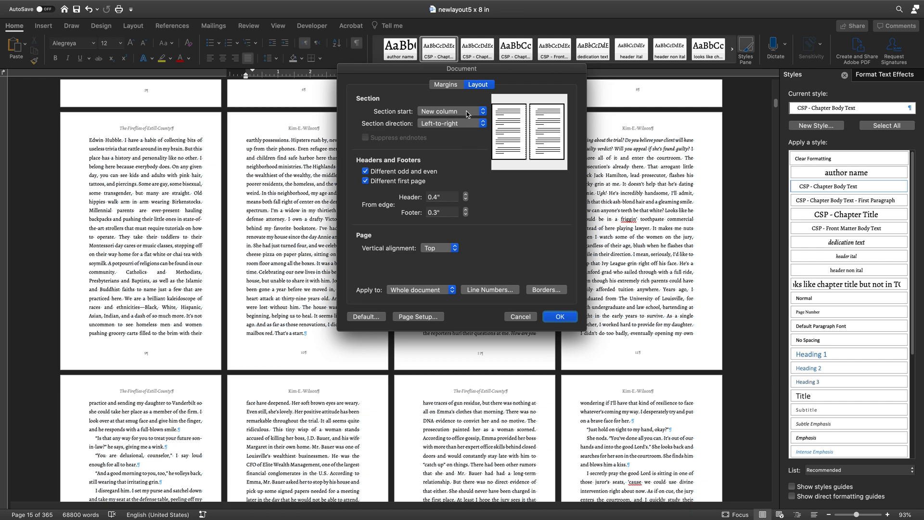
# Step: Apply a 0.9" inside margin with mirror margins to the whole document
pyautogui.click(445, 84)
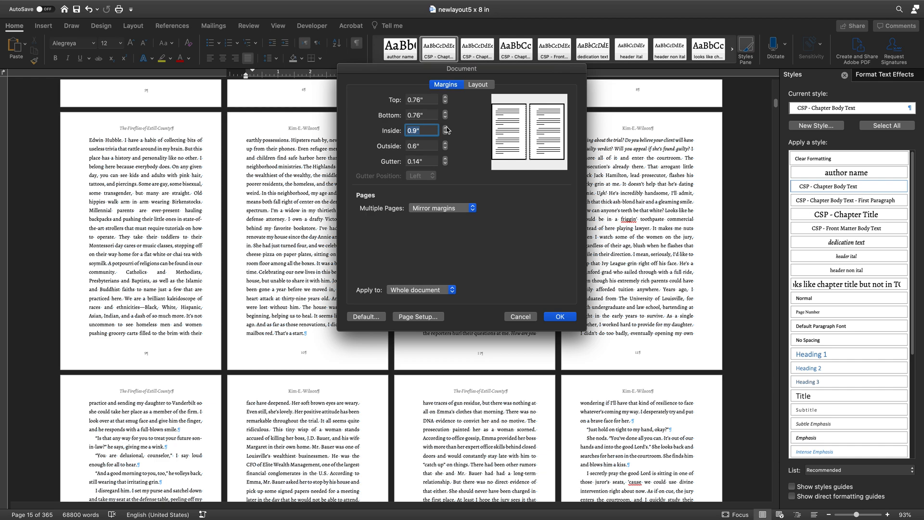
pyautogui.moveTo(396, 149)
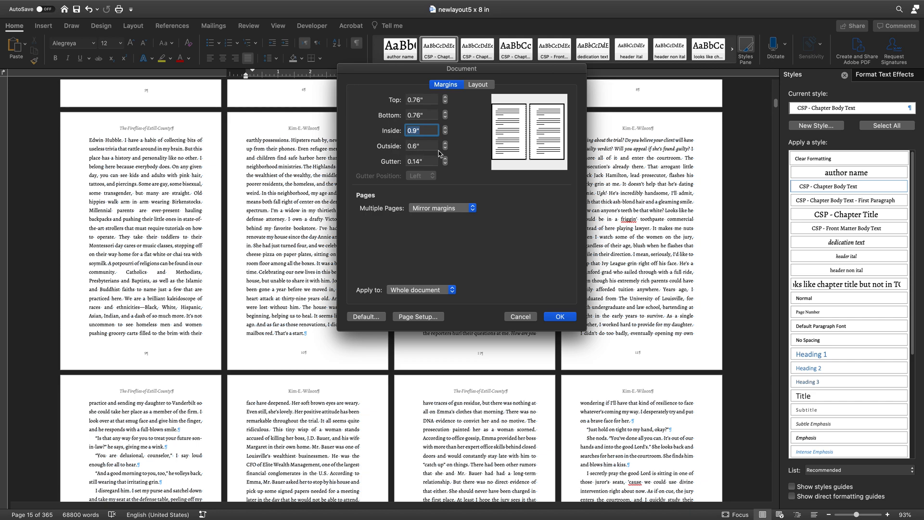
pyautogui.moveTo(434, 169)
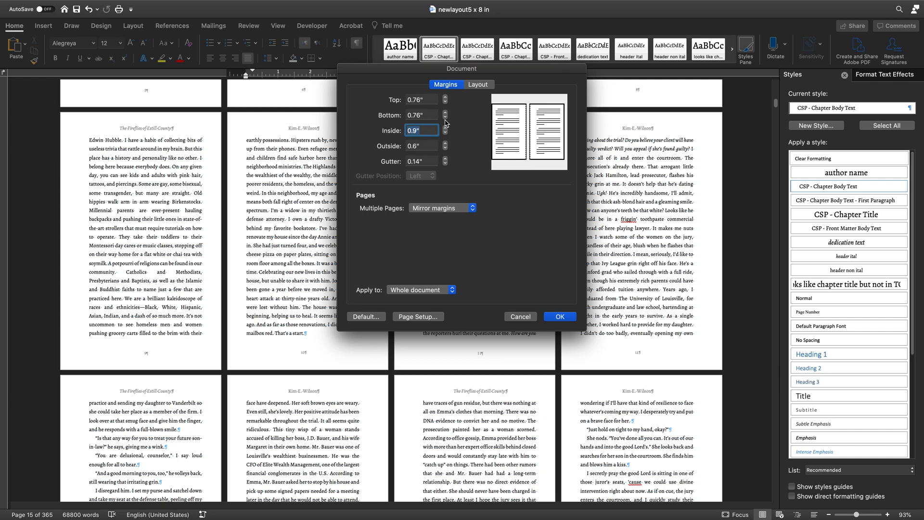
pyautogui.moveTo(447, 131)
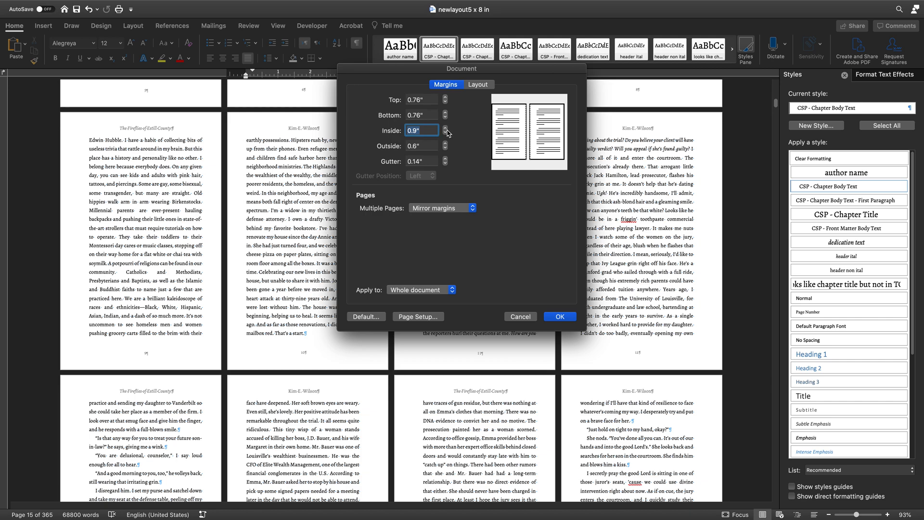
pyautogui.moveTo(538, 275)
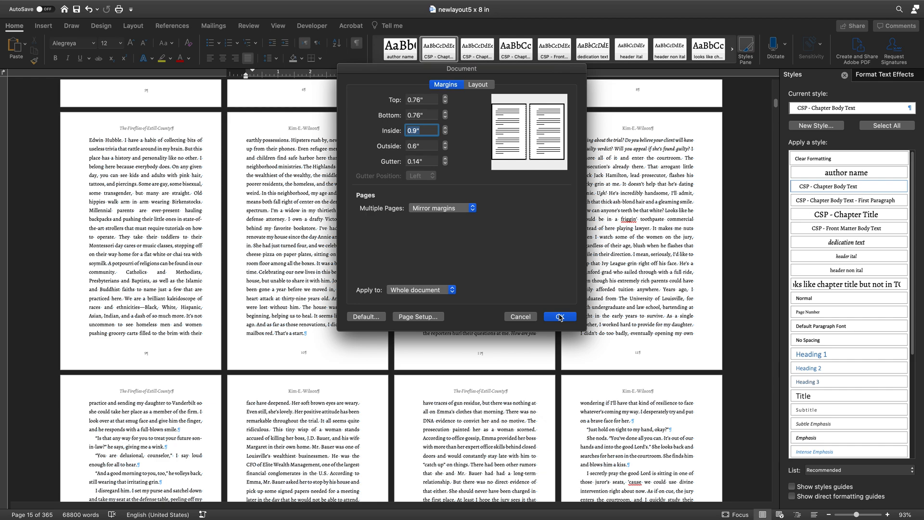
pyautogui.moveTo(559, 317)
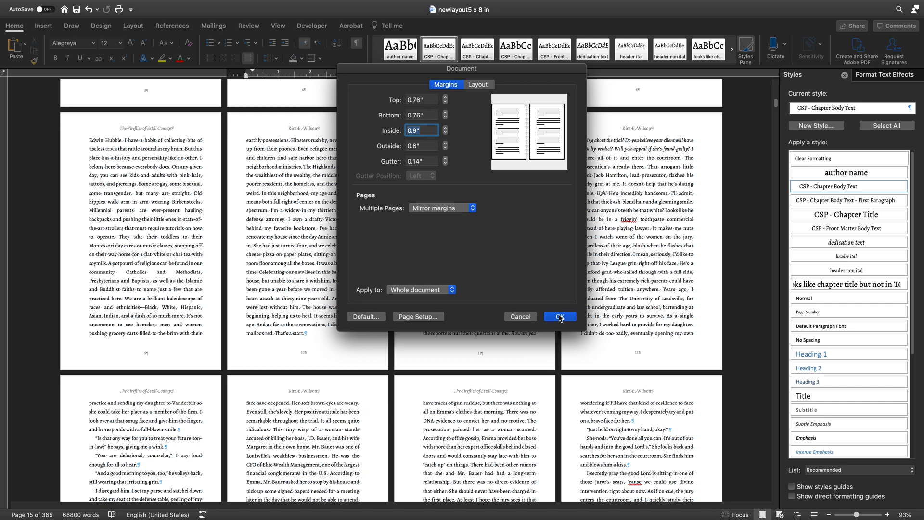
pyautogui.click(558, 316)
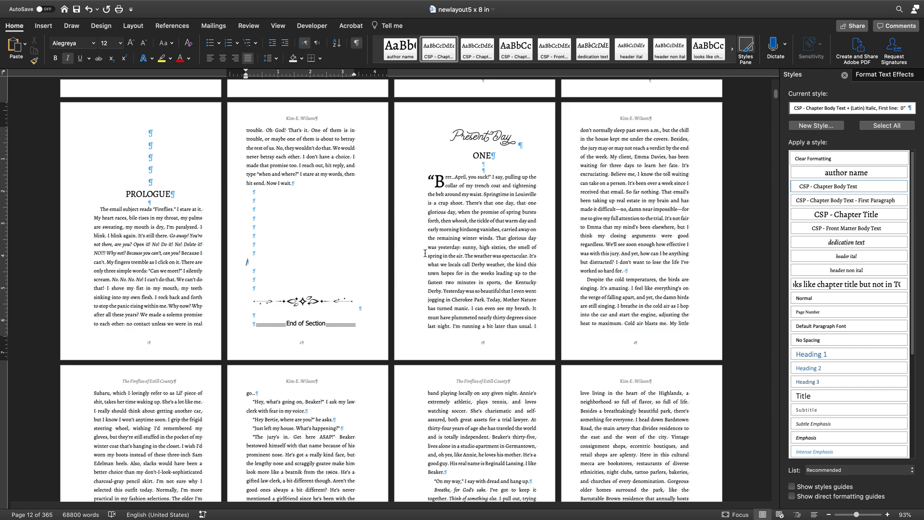
pyautogui.moveTo(438, 111)
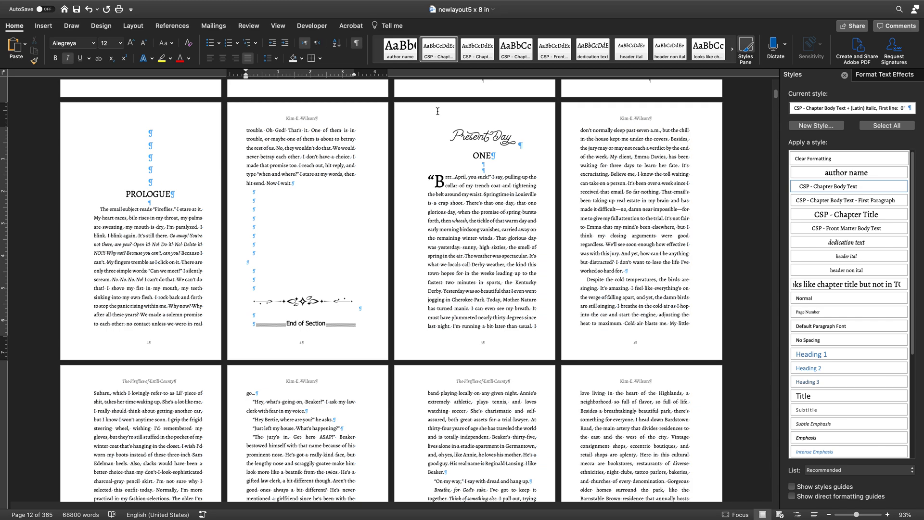